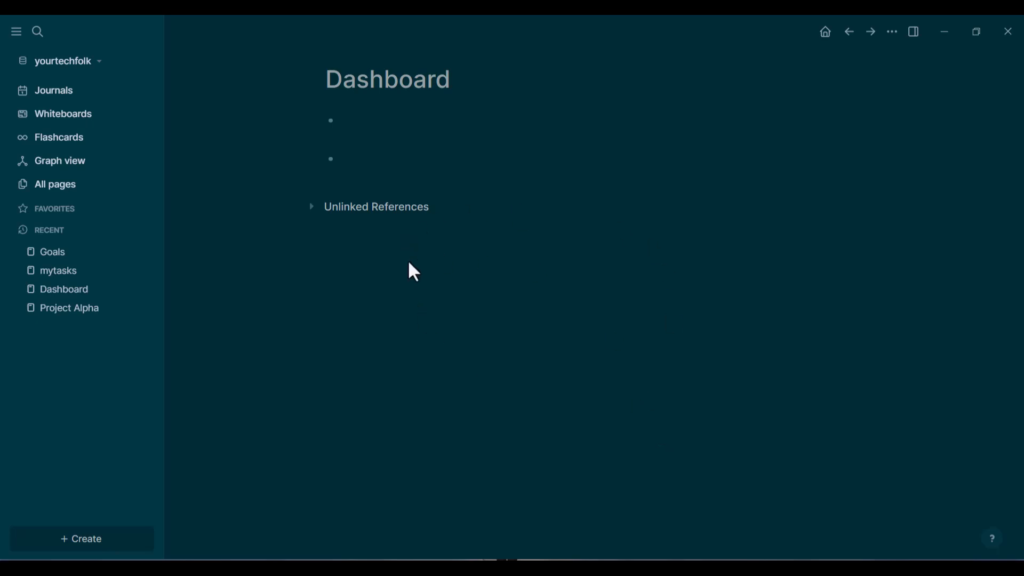
mouse_move(126, 141)
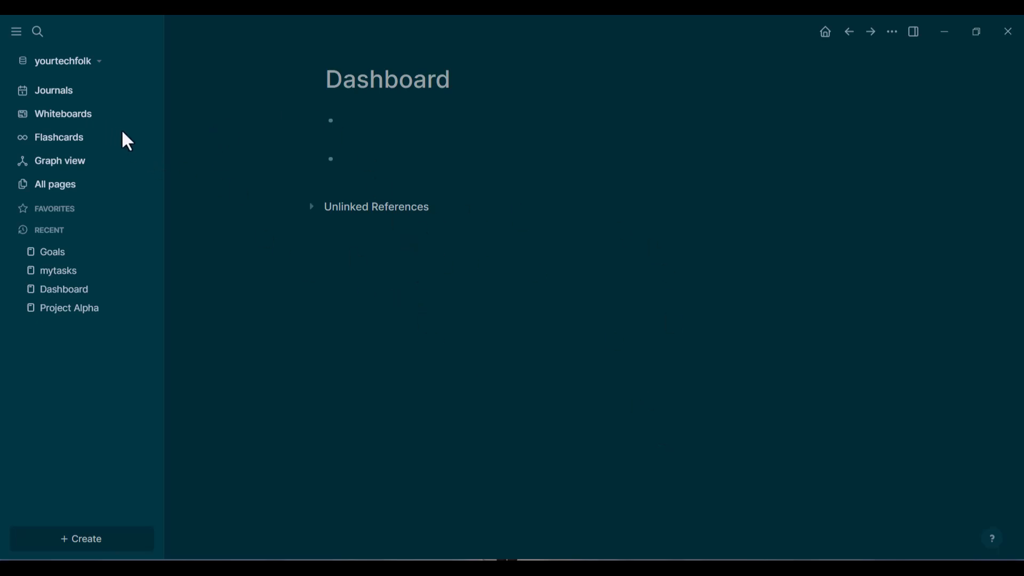
mouse_move(223, 520)
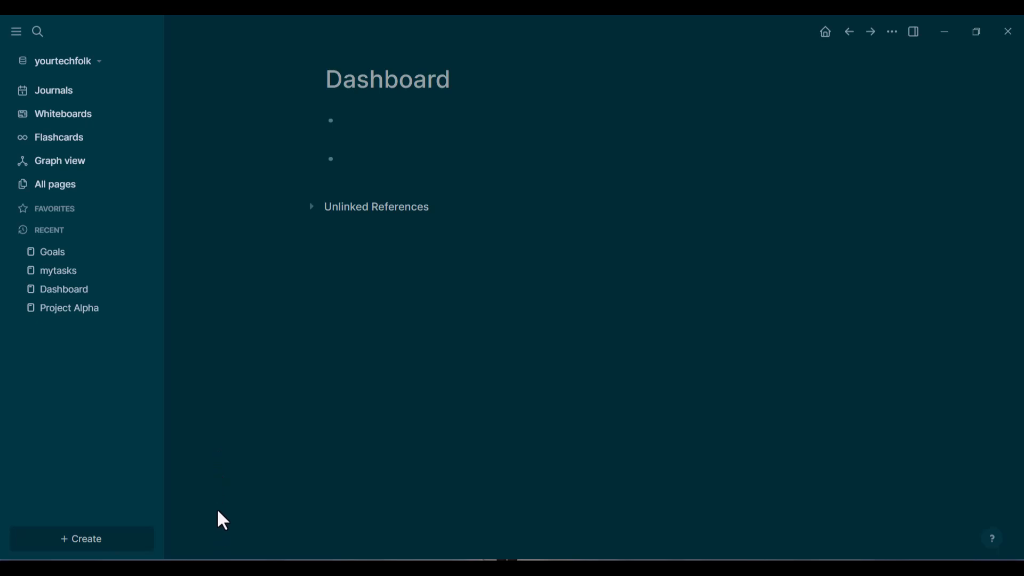
mouse_move(464, 182)
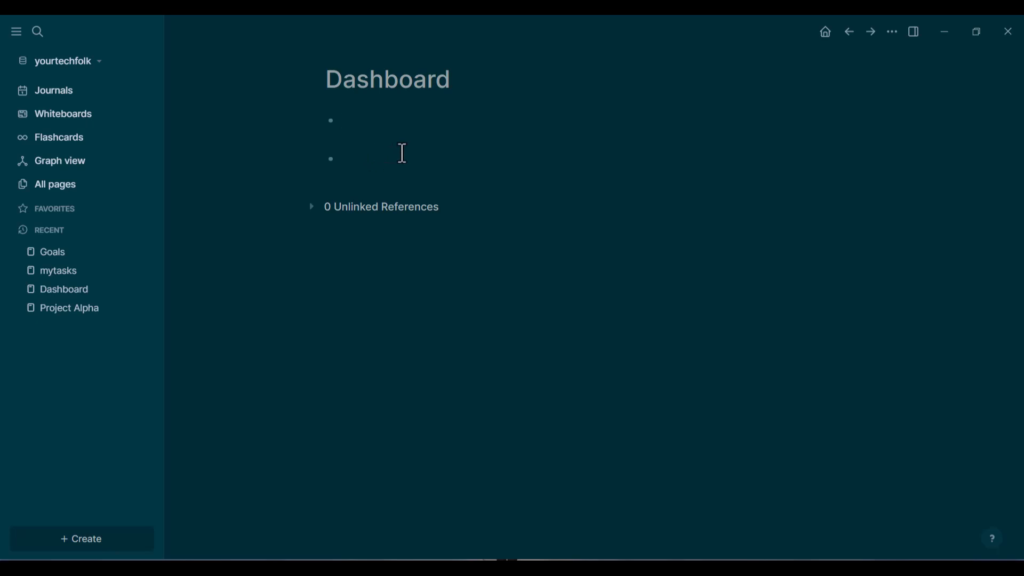
- Review the tasks on the Goals, mytasks and Project Alpha pages, then return to Dashboard
click(340, 121)
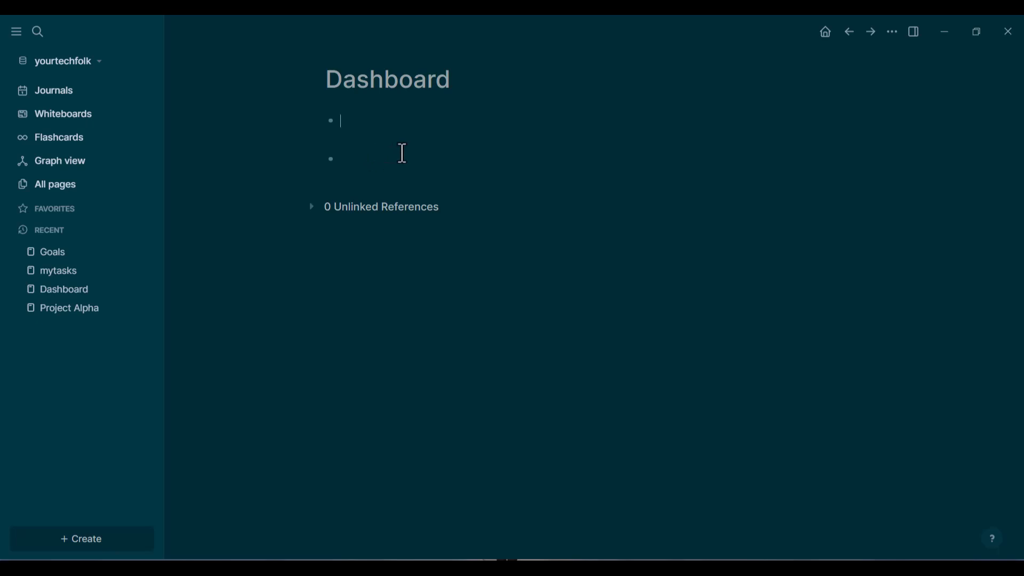
mouse_move(469, 257)
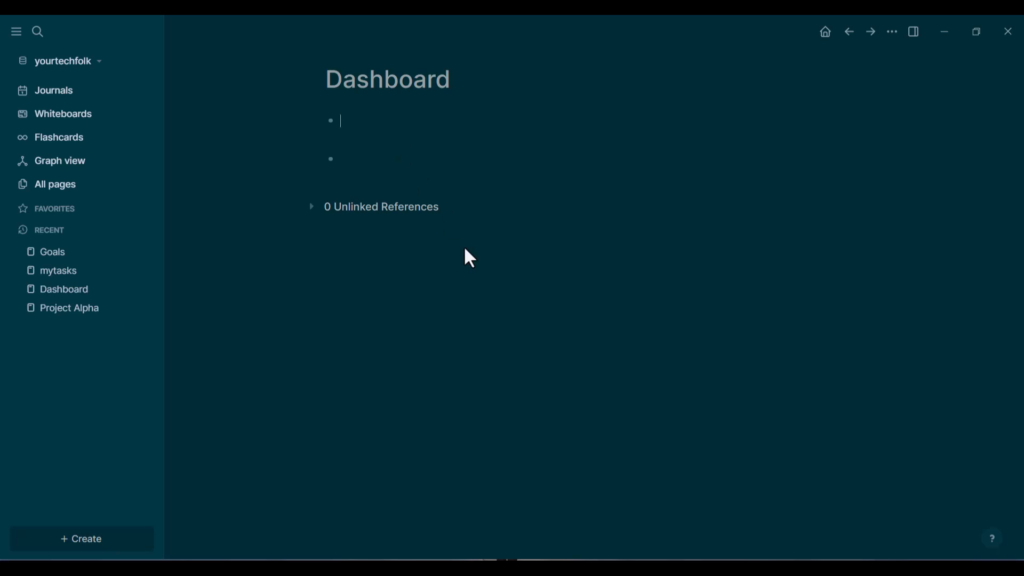
mouse_move(322, 502)
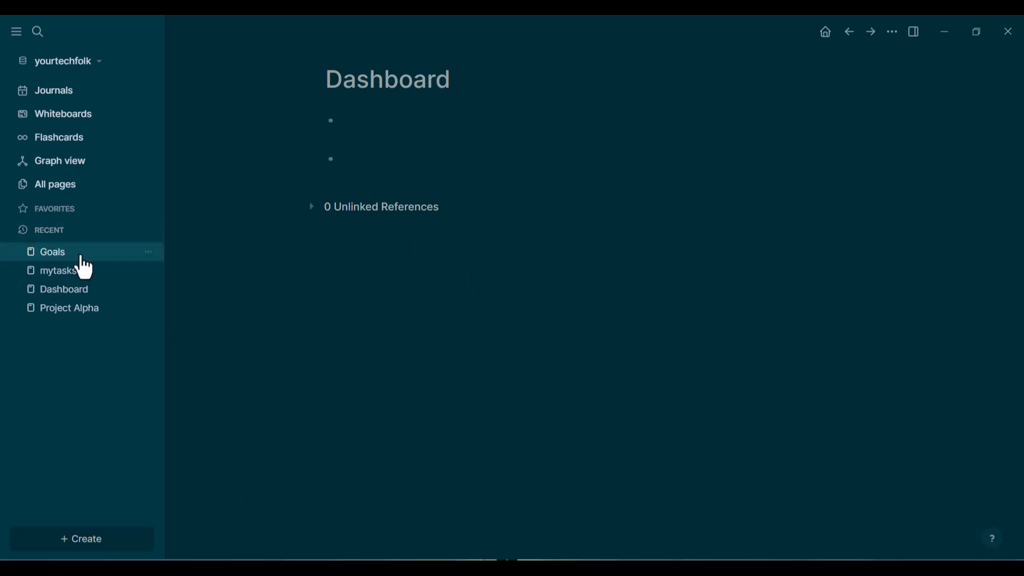
click(51, 252)
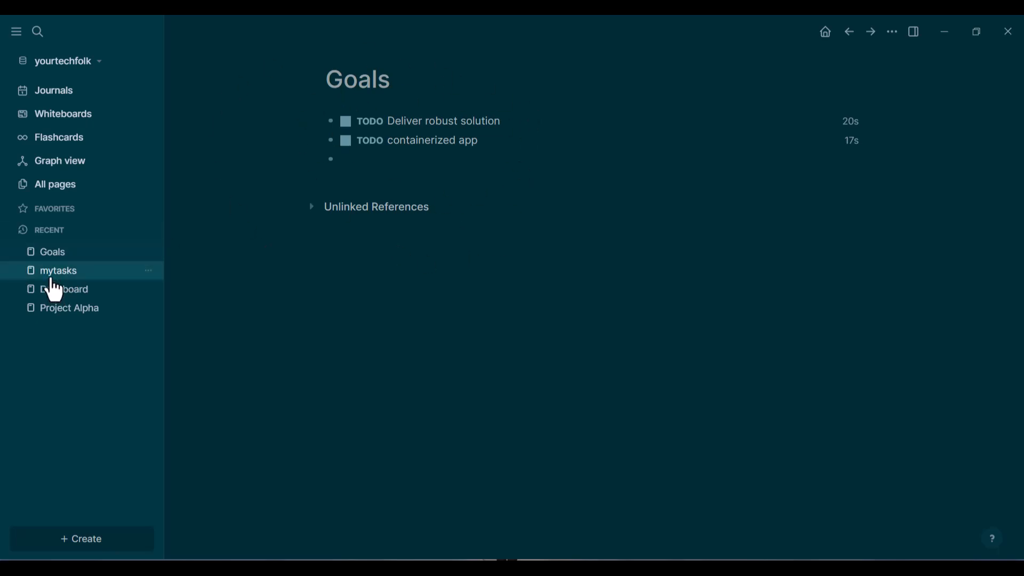
click(58, 270)
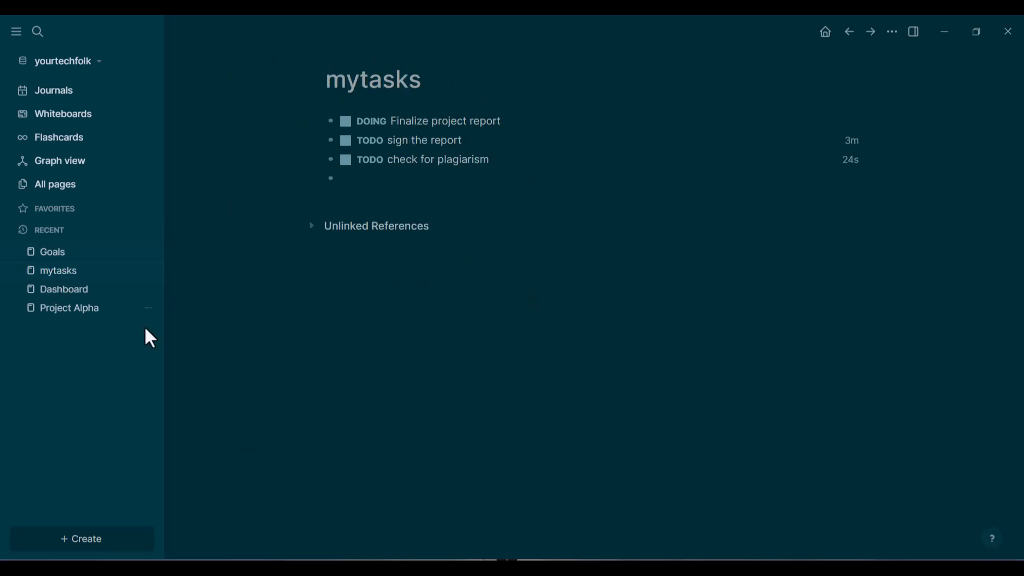
click(69, 307)
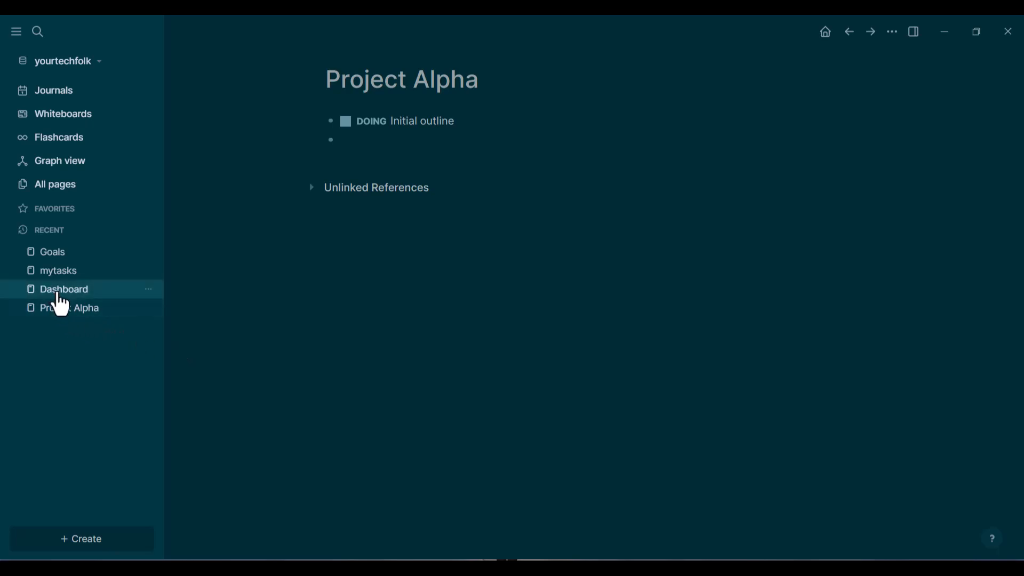
click(64, 289)
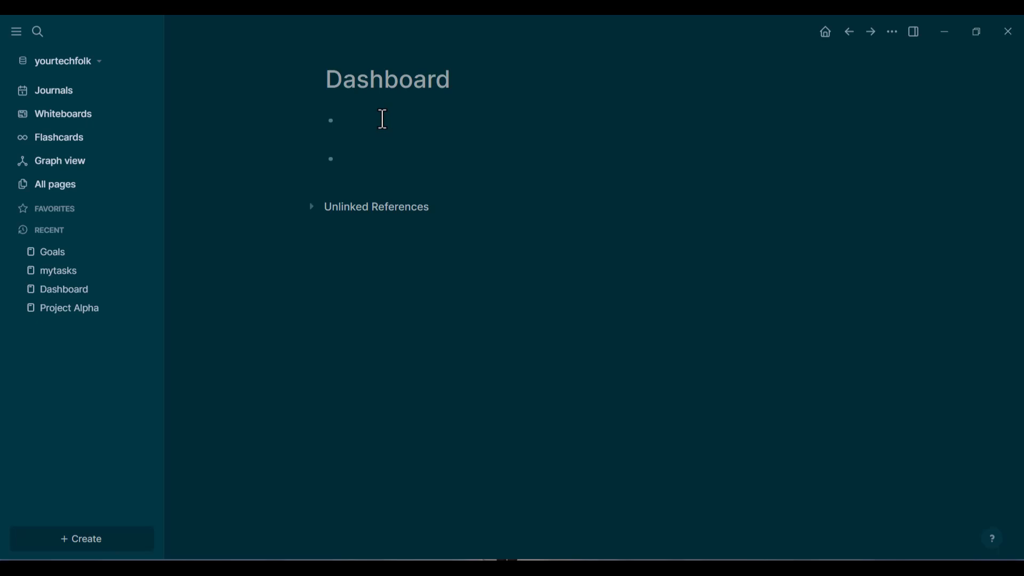
- Insert a live query block via /que in the first Dashboard block and edit its TODO query code
text(/)
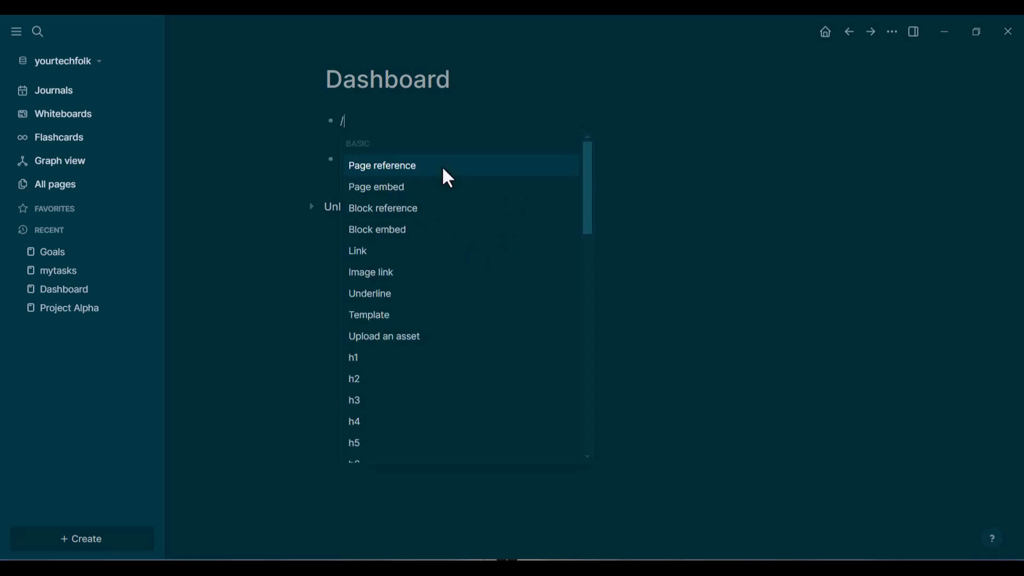
text(que)
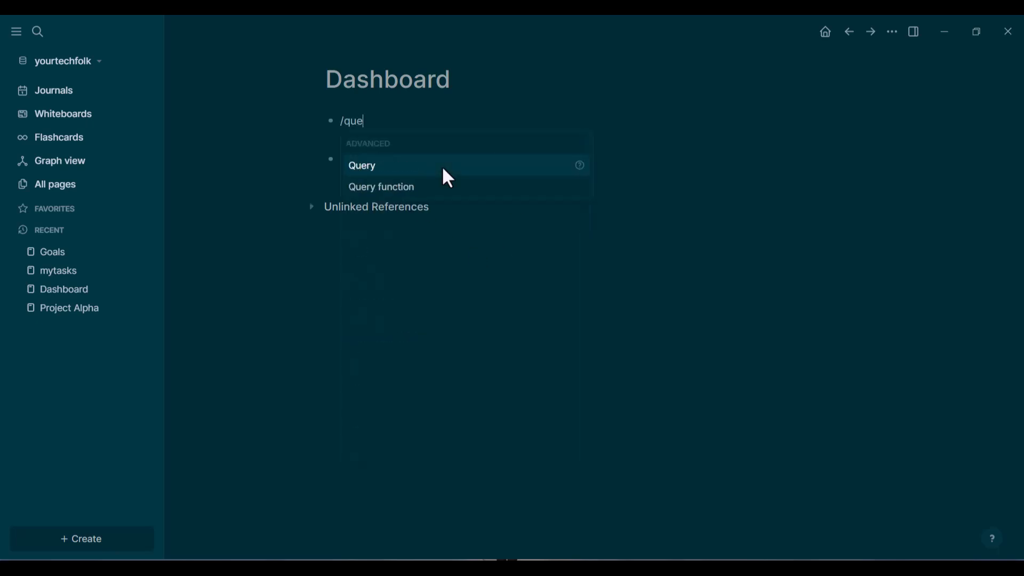
click(362, 165)
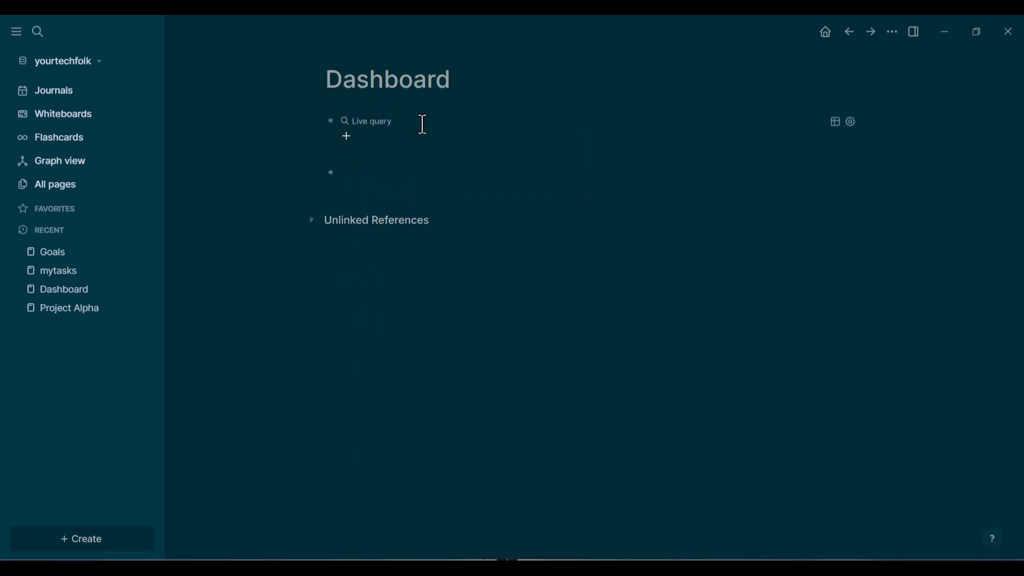
mouse_move(353, 153)
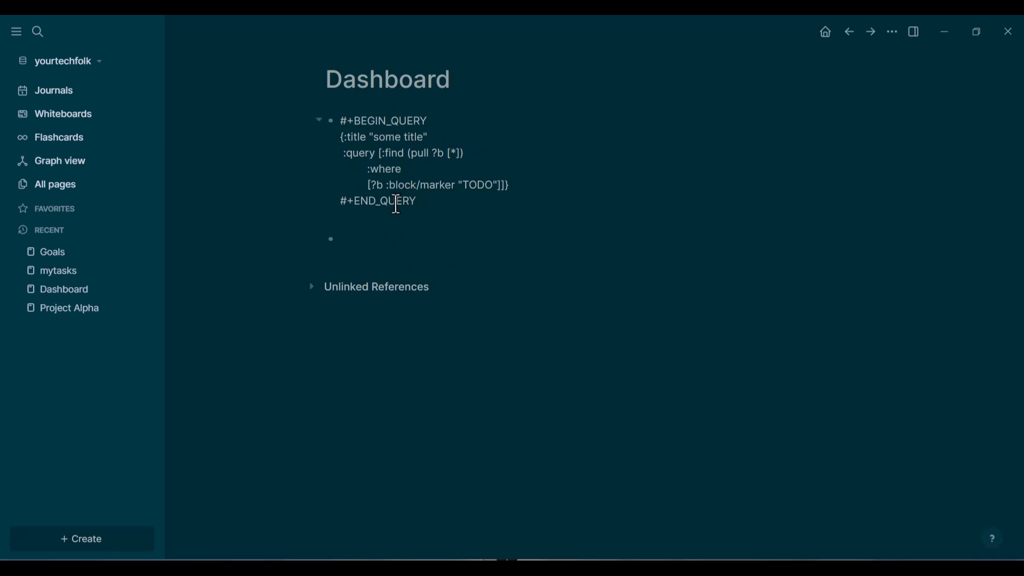
double_click(385, 168)
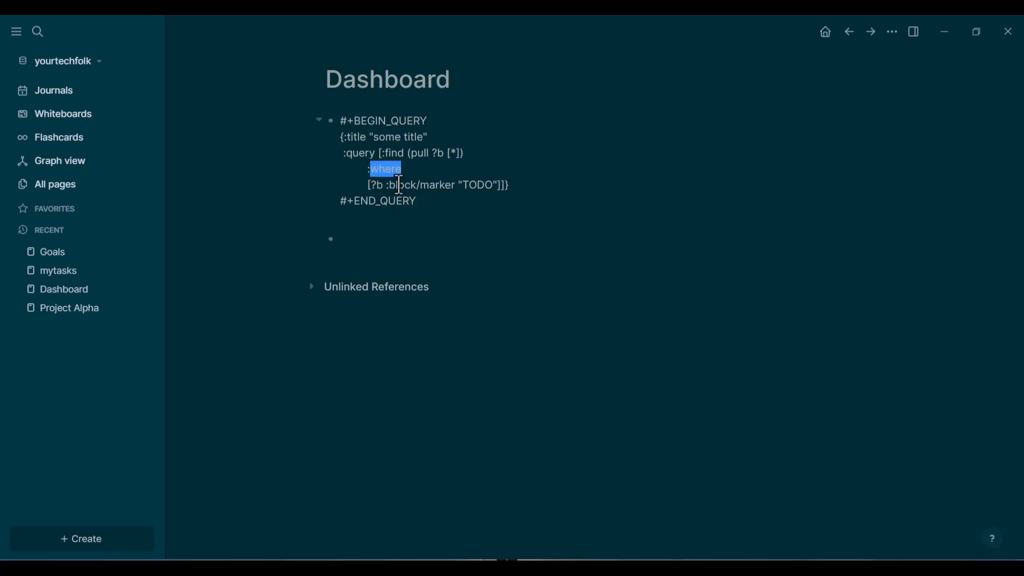
click(431, 200)
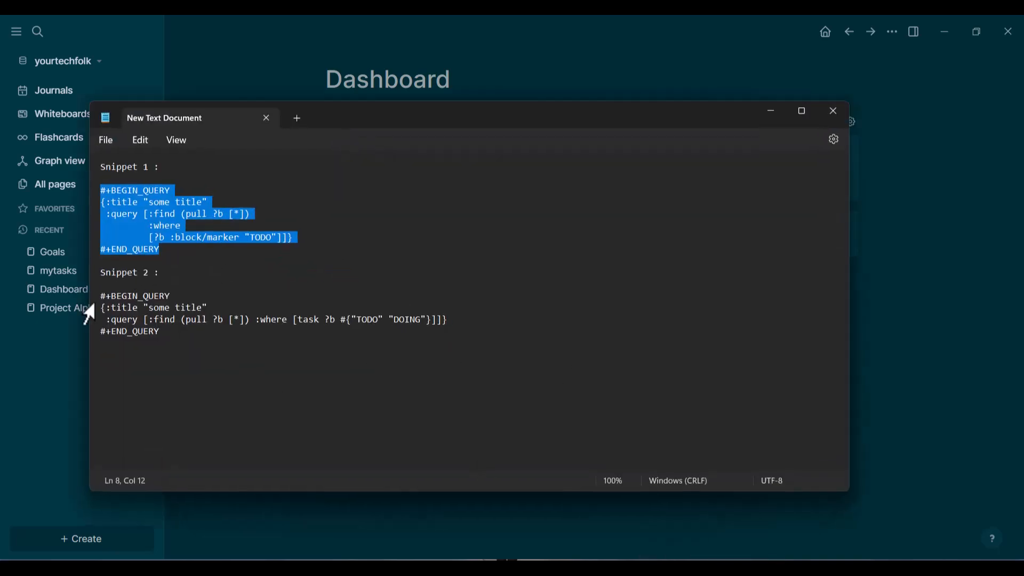
- Select the second query snippet's text, the one matching TODO and DOING tasks
click(99, 295)
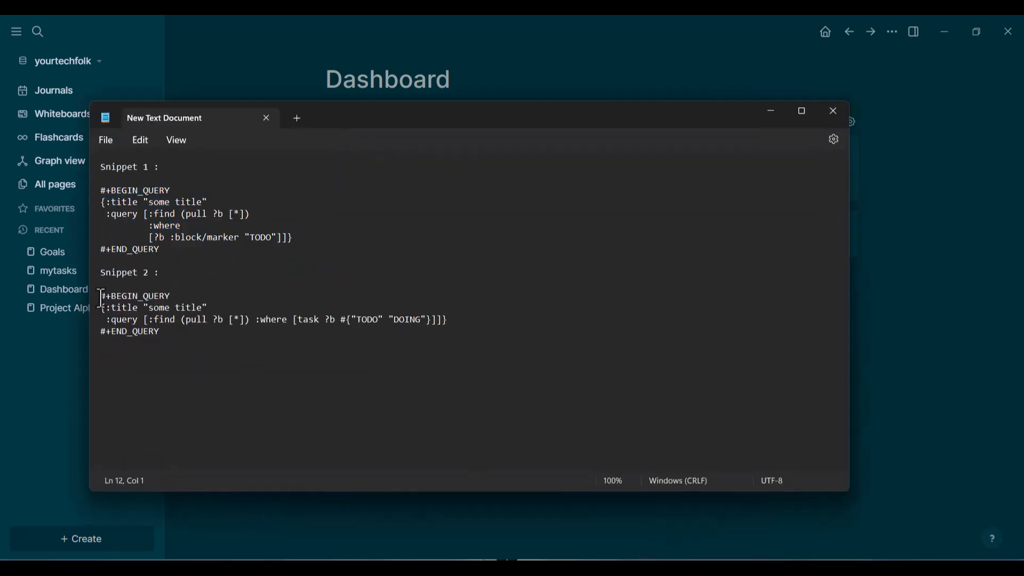
drag(101, 295, 159, 330)
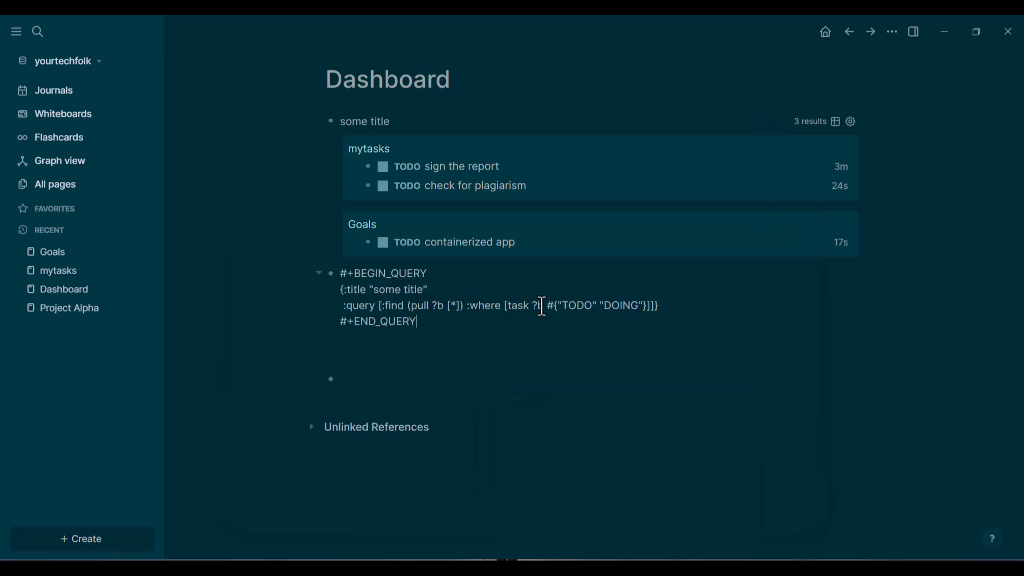
- Render the TODO/DOING query showing 6 tasks and start editing the empty block below
double_click(620, 304)
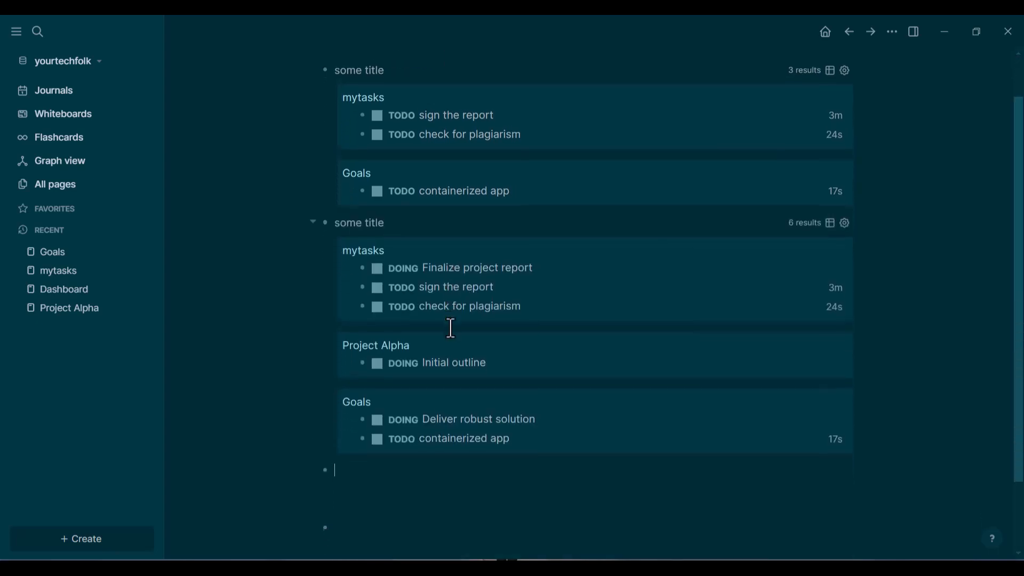
scroll(down, 3)
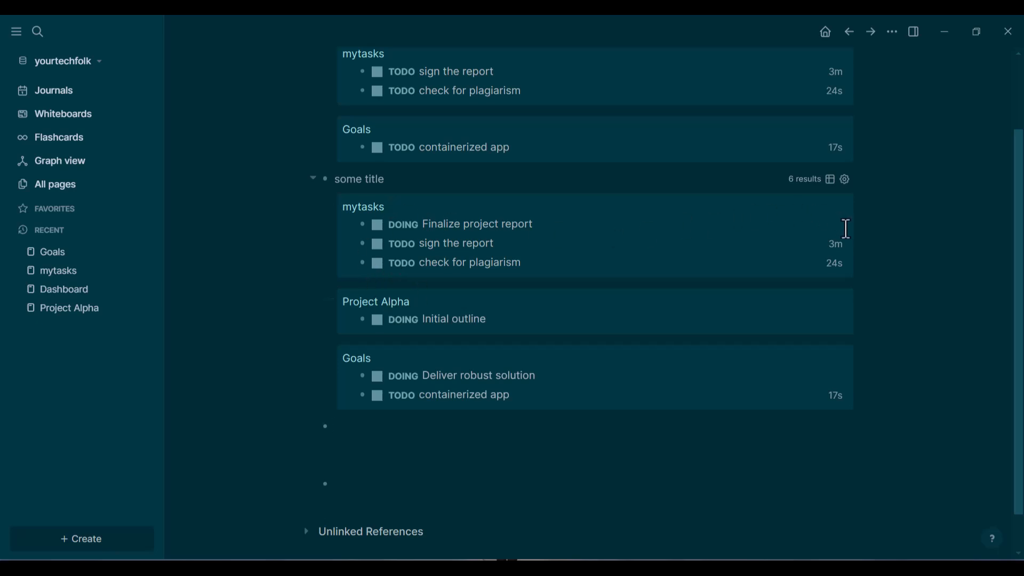
mouse_move(403, 224)
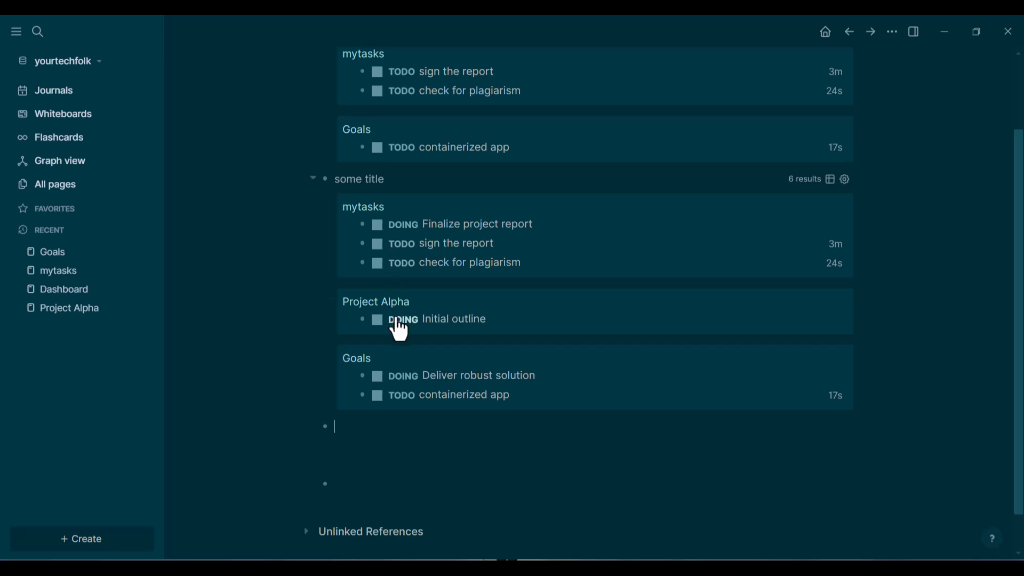
mouse_move(401, 391)
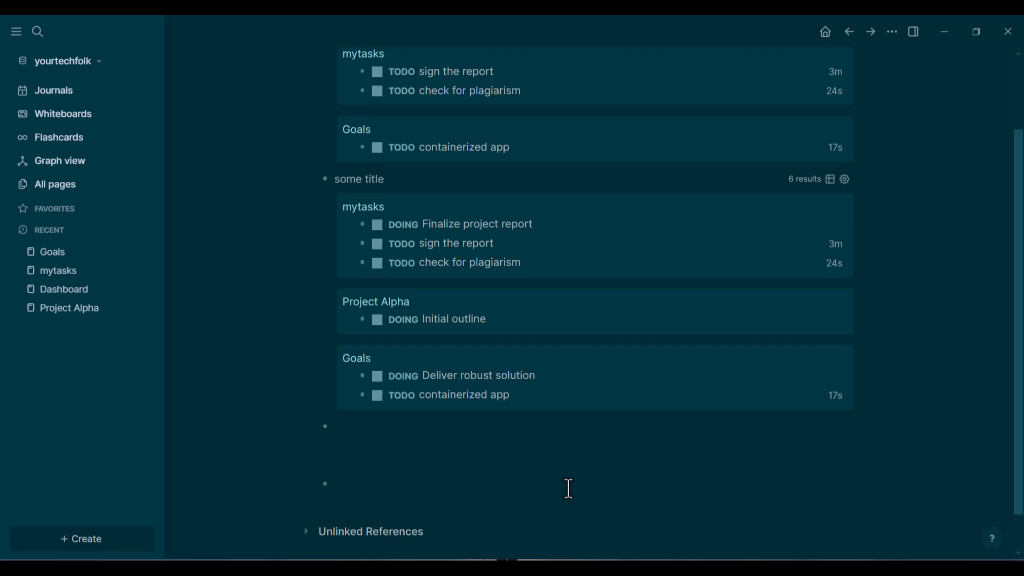
click(335, 427)
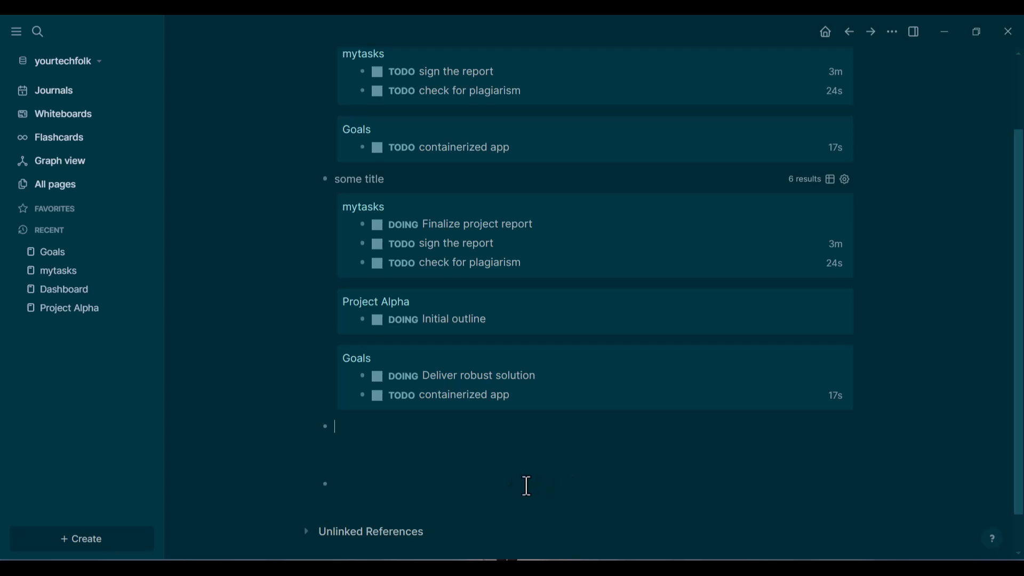